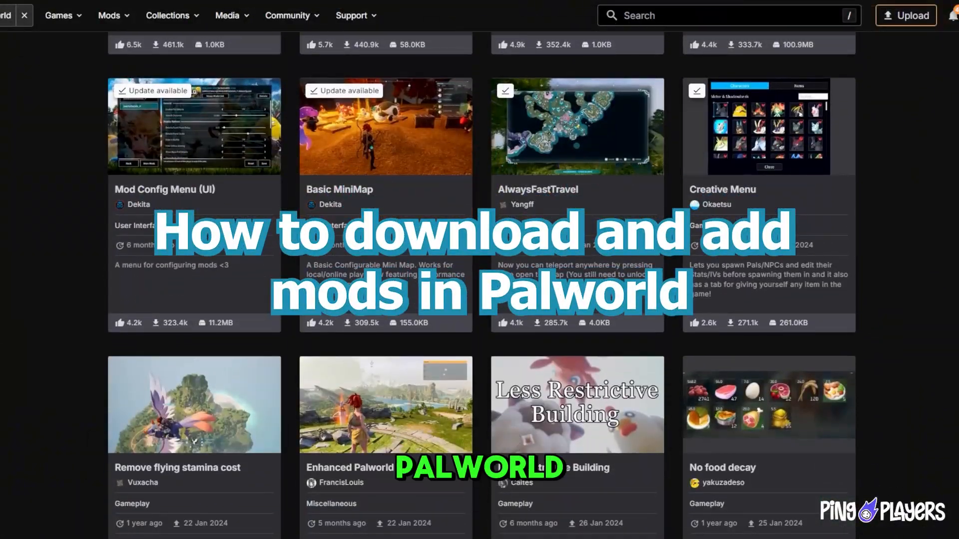
# Step: Search Nexus Mods for Palworld and locate the Pal Analyzer mod among the popular mods
pyautogui.scroll(-3)
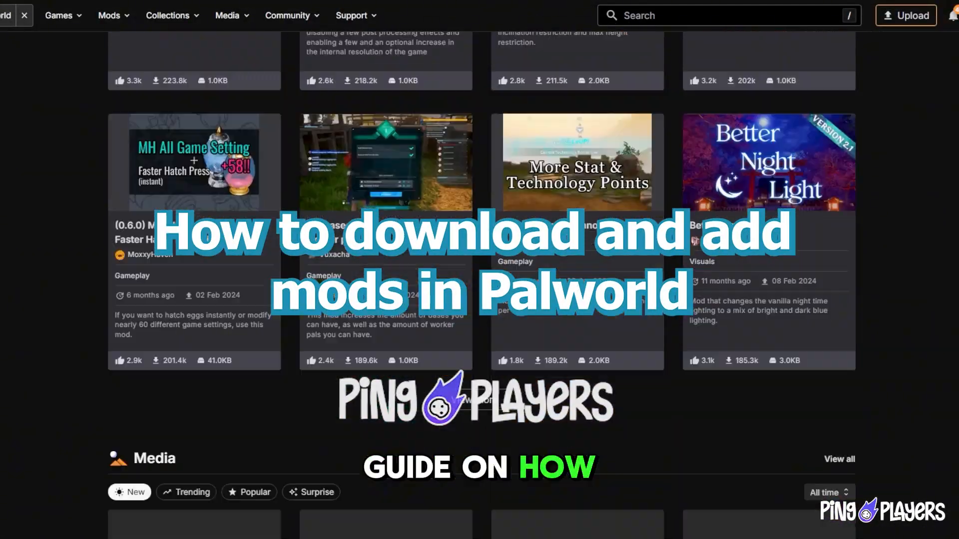
pyautogui.write('nexus')
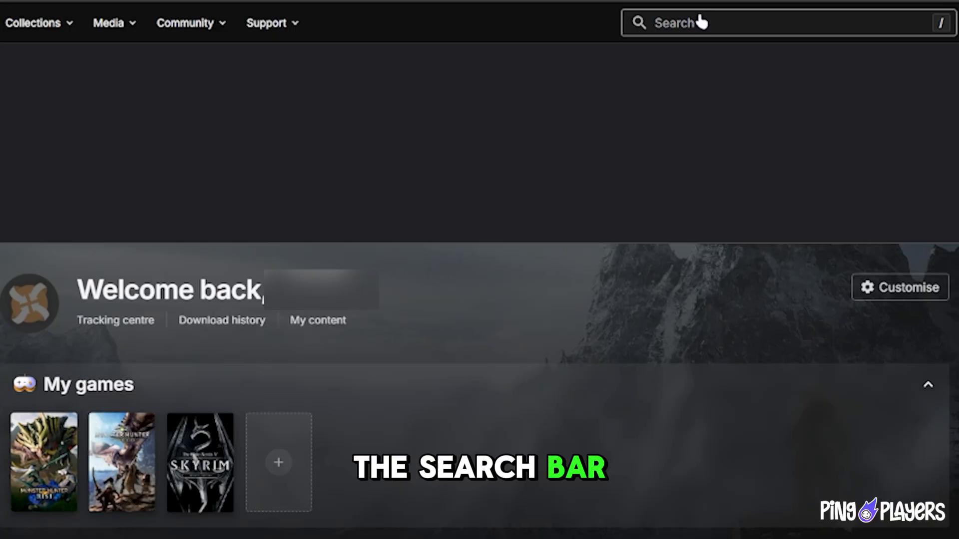
pyautogui.write('palworld')
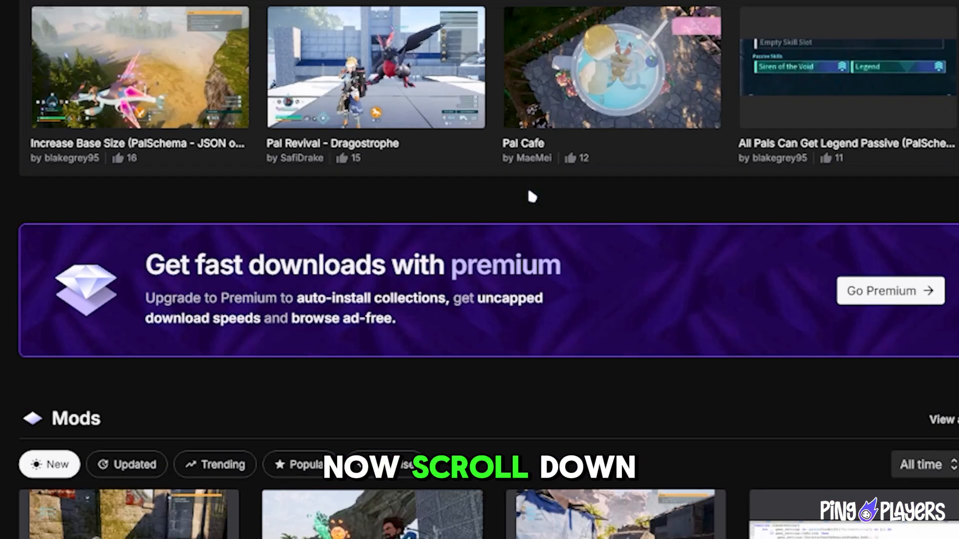
pyautogui.scroll(-3)
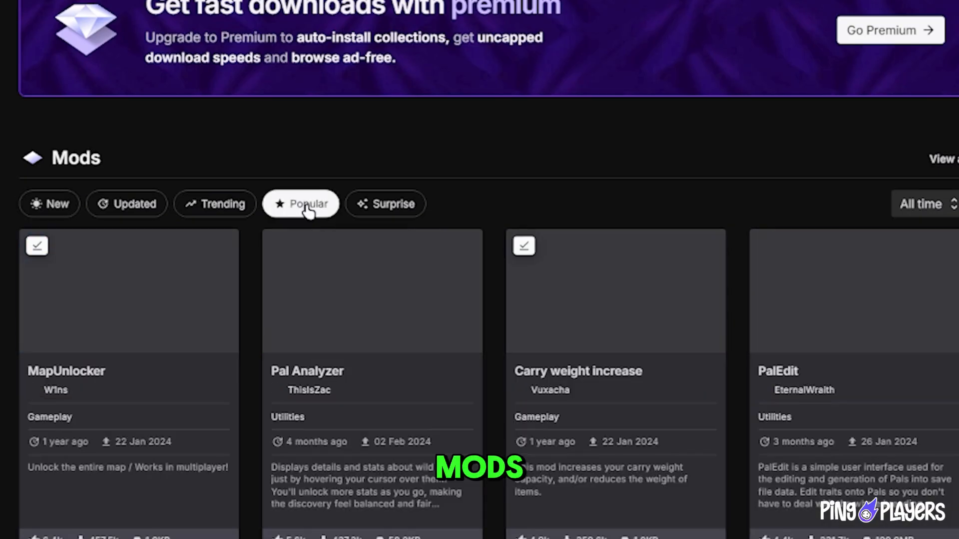
pyautogui.scroll(-3)
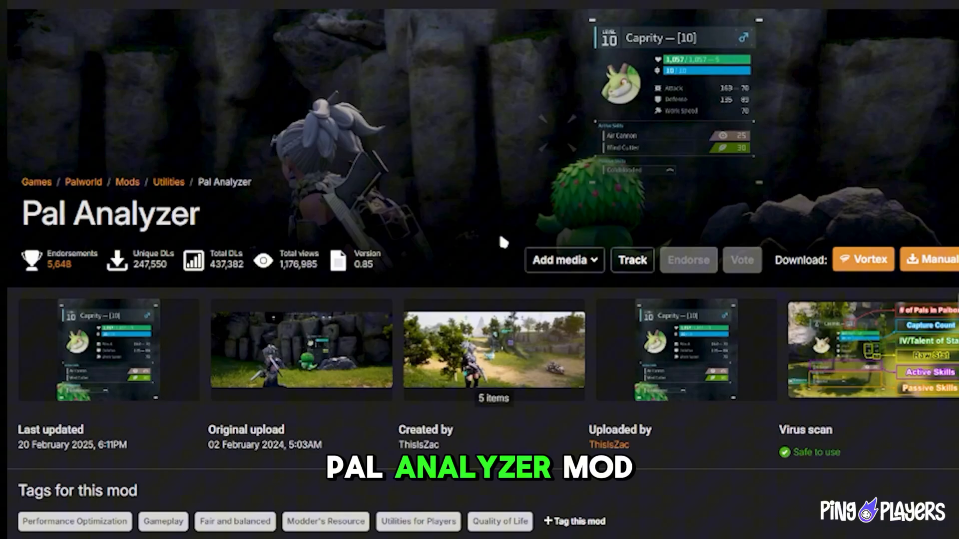
pyautogui.scroll(-3)
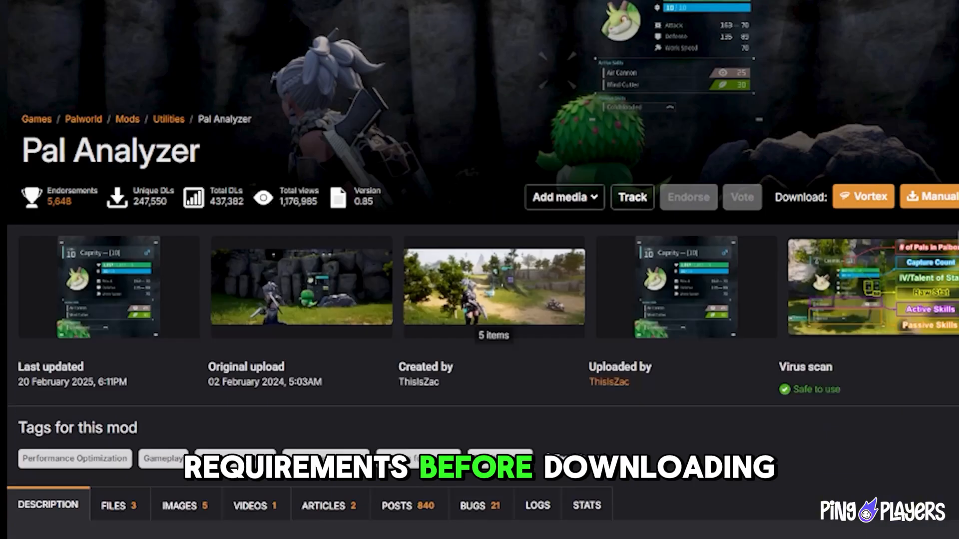
pyautogui.scroll(-3)
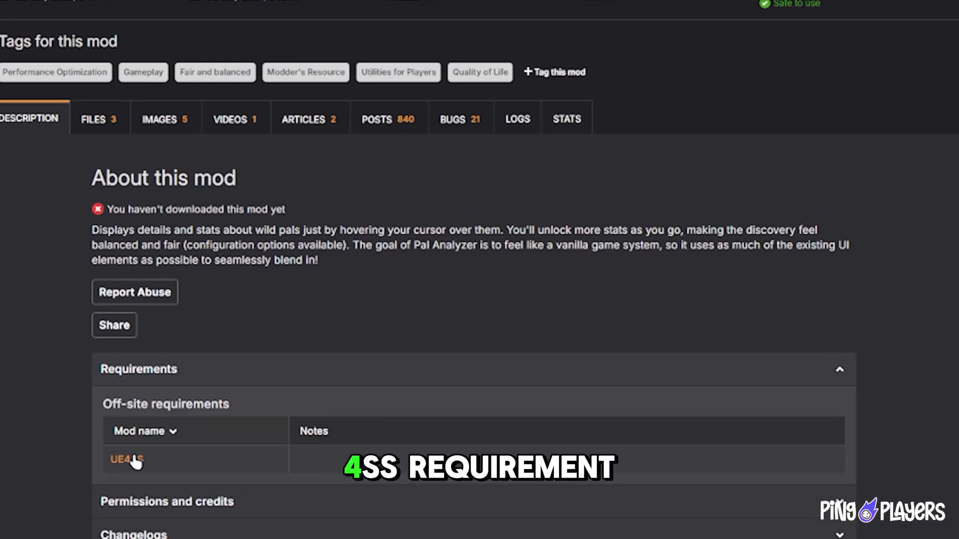
# Step: Follow Pal Analyzer's UE4SS requirement and download UE4SS_v3.0.1.zip from its GitHub release
pyautogui.click(125, 460)
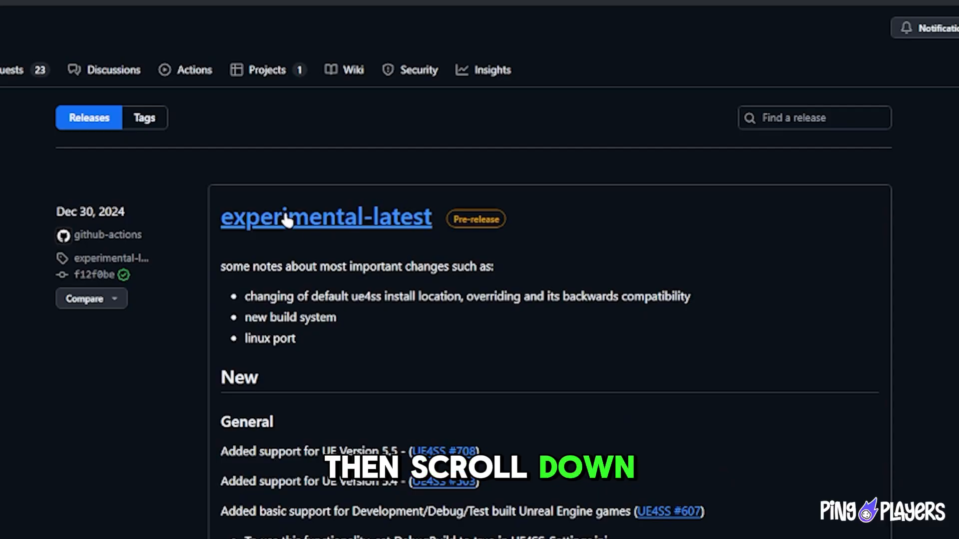
pyautogui.scroll(-3)
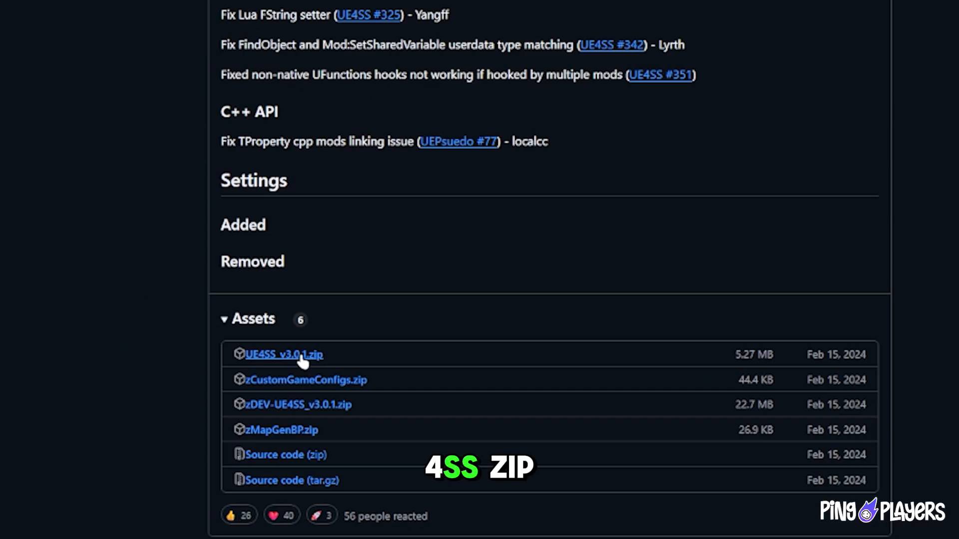
pyautogui.click(283, 353)
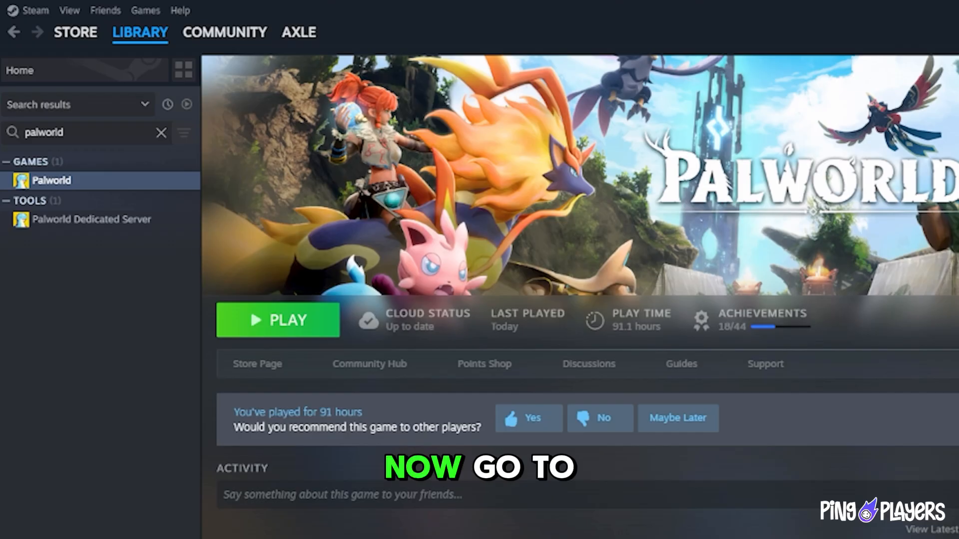
# Step: Bring up the Palworld entry's options in the Steam library before returning to the mod page
pyautogui.rightClick(51, 179)
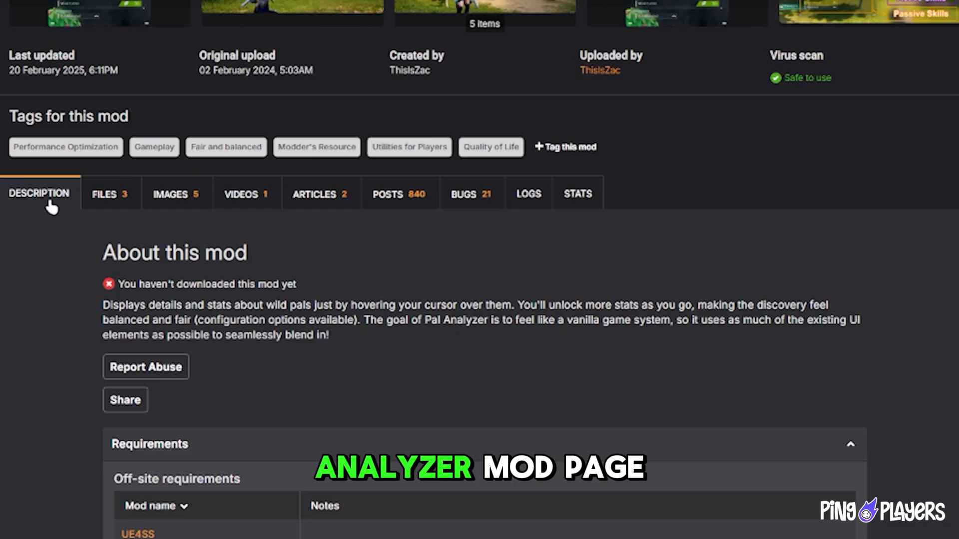
# Step: Manually download Pal Analyzer 0.85 (STEAM), confirming past the UE4SS requirement notice
pyautogui.click(103, 193)
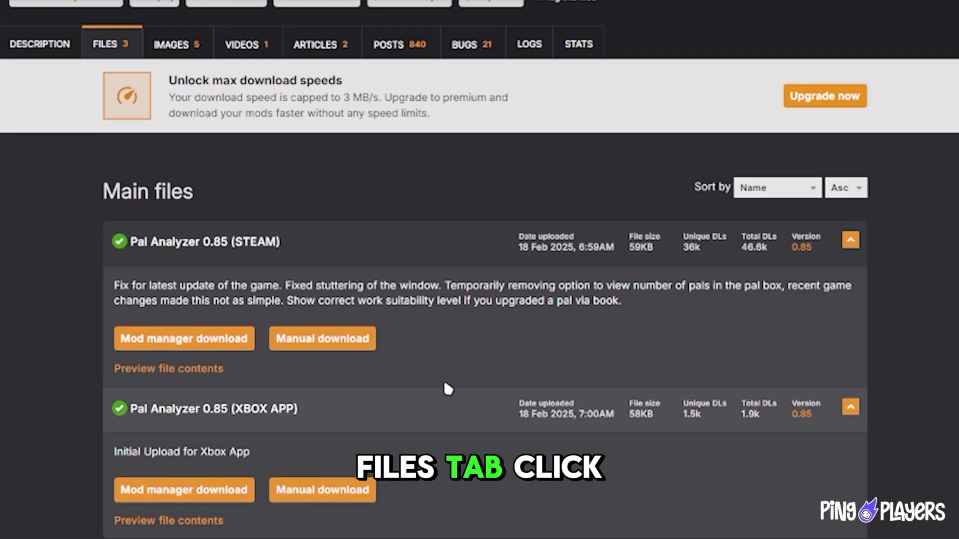
pyautogui.click(321, 338)
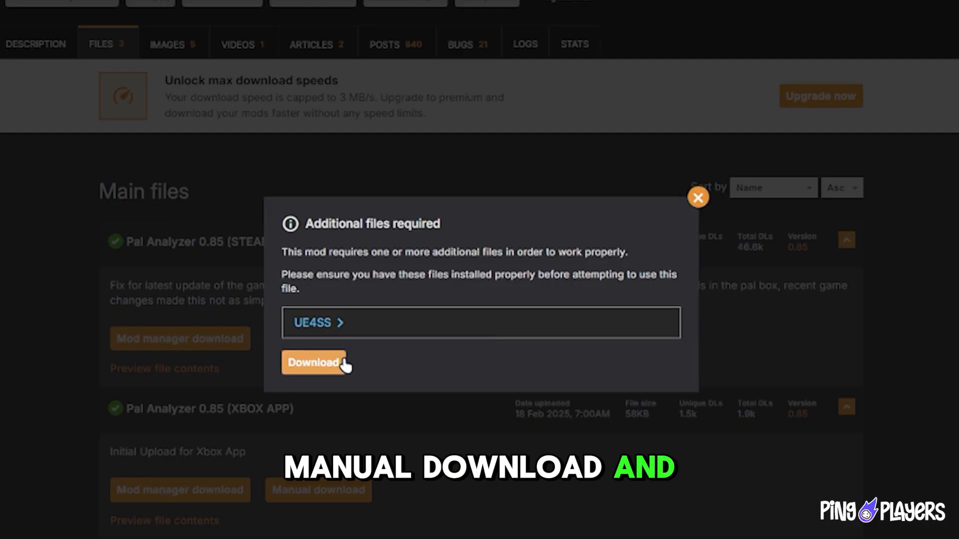
pyautogui.click(314, 361)
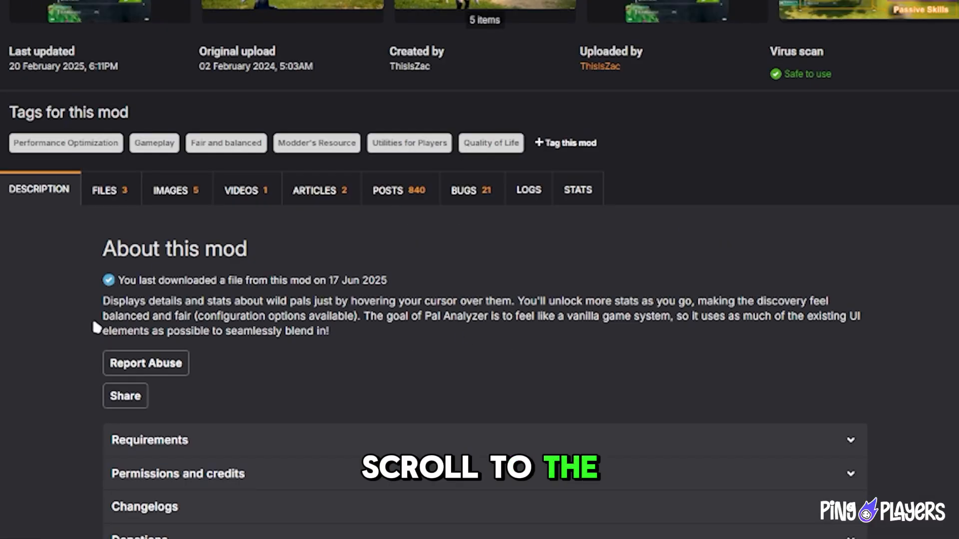
# Step: Note the LogicMods path in Manual Installation, then browse Palworld's local files from Steam
pyautogui.scroll(-3)
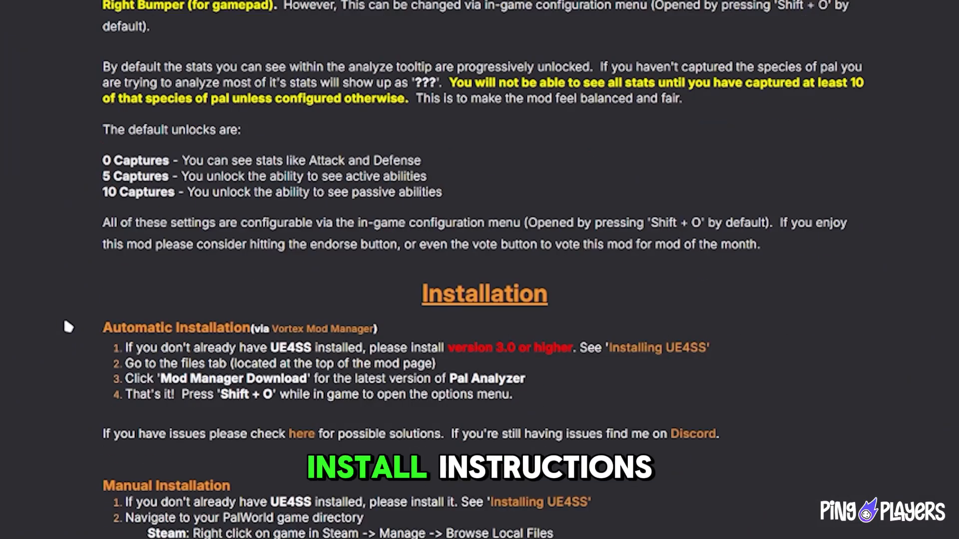
pyautogui.scroll(-3)
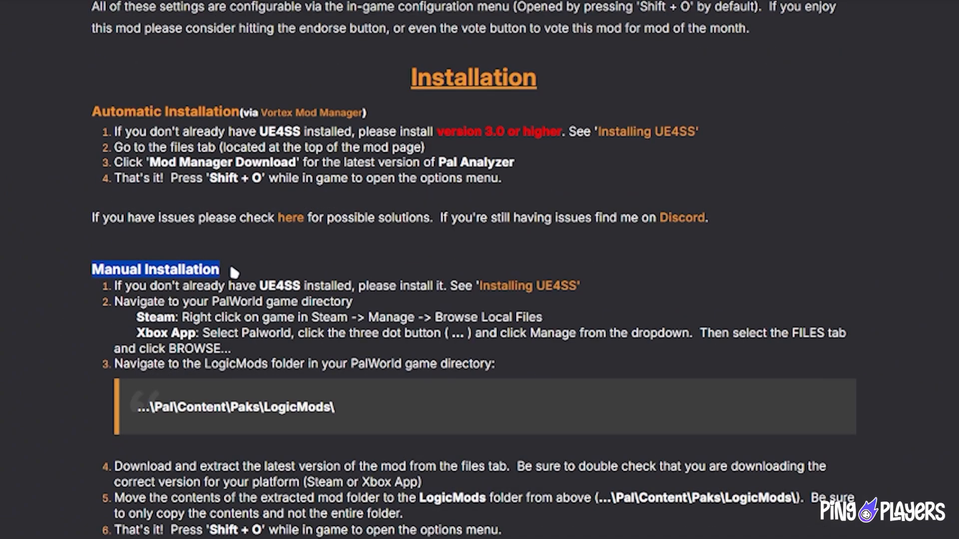
pyautogui.scroll(-3)
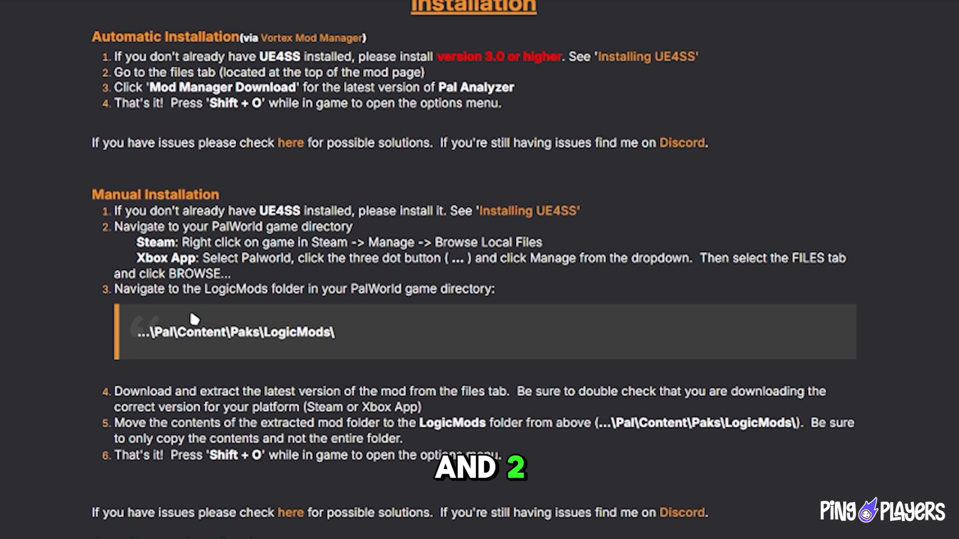
pyautogui.moveTo(204, 288); pyautogui.dragTo(328, 289)
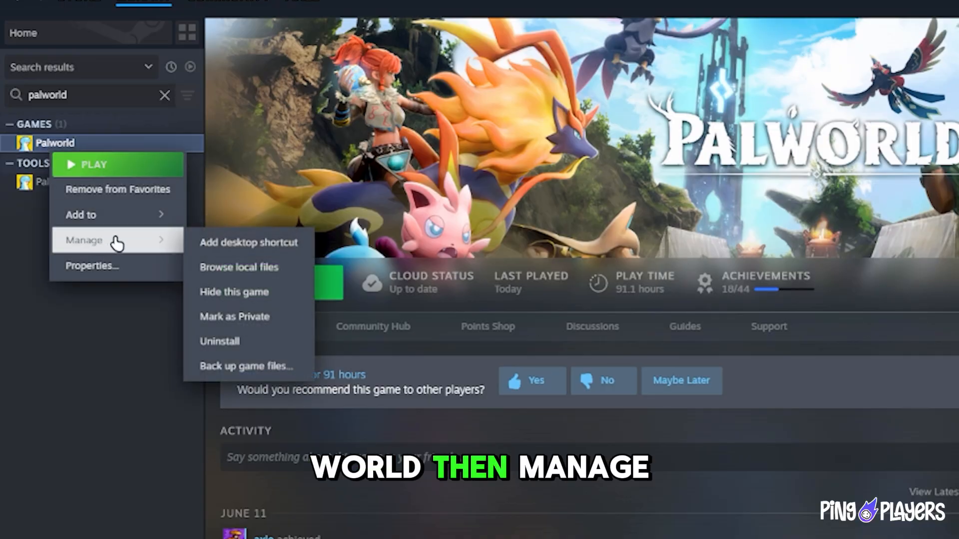
pyautogui.click(239, 268)
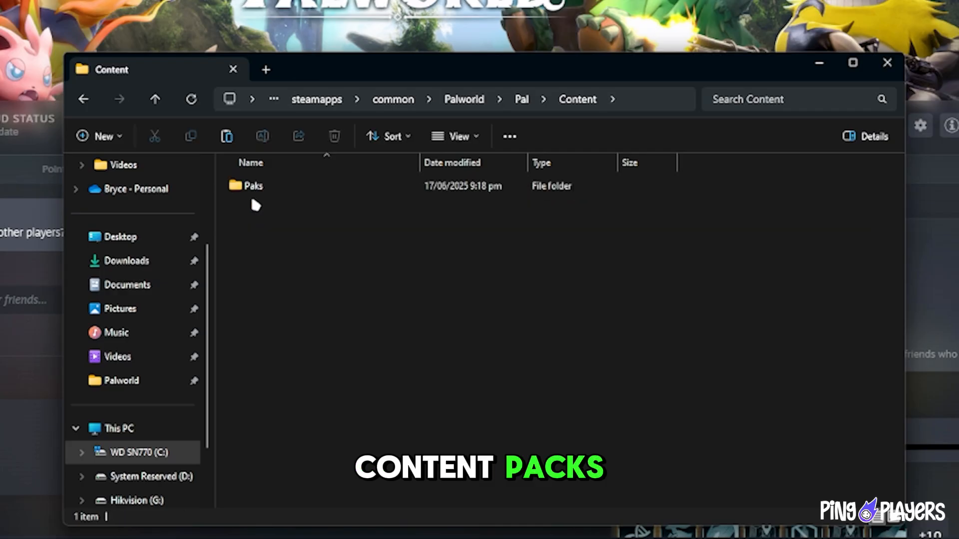
# Step: Go into Paks and then LogicMods, ready for the Pal Analyzer zip contents
pyautogui.doubleClick(252, 185)
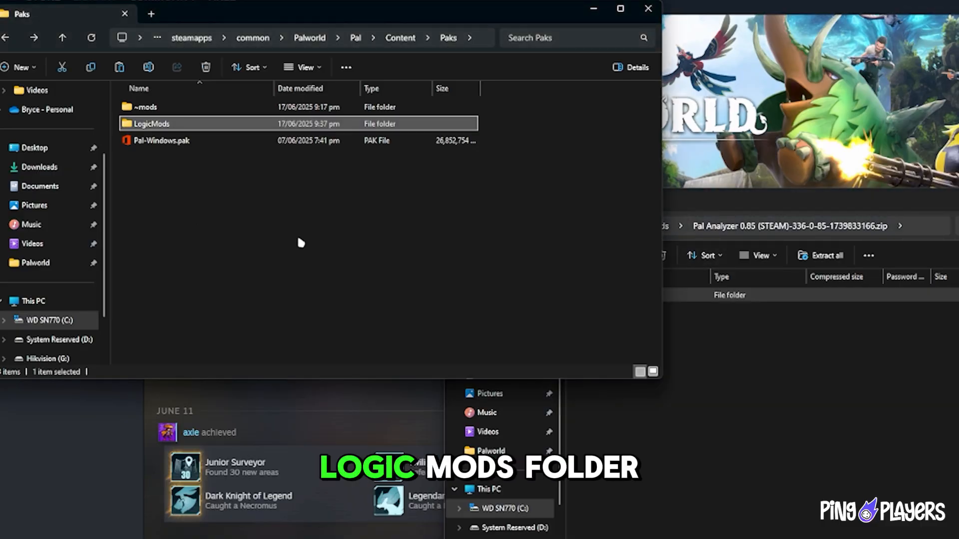
pyautogui.doubleClick(148, 123)
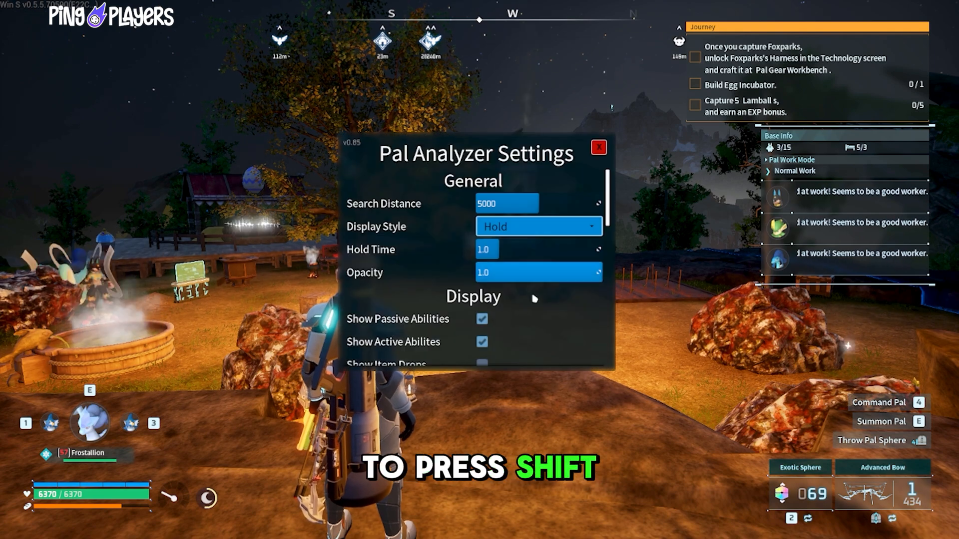
# Step: Reach Pal Analyzer's in-game settings menu with Shift + O in Palworld
pyautogui.scroll(-3)
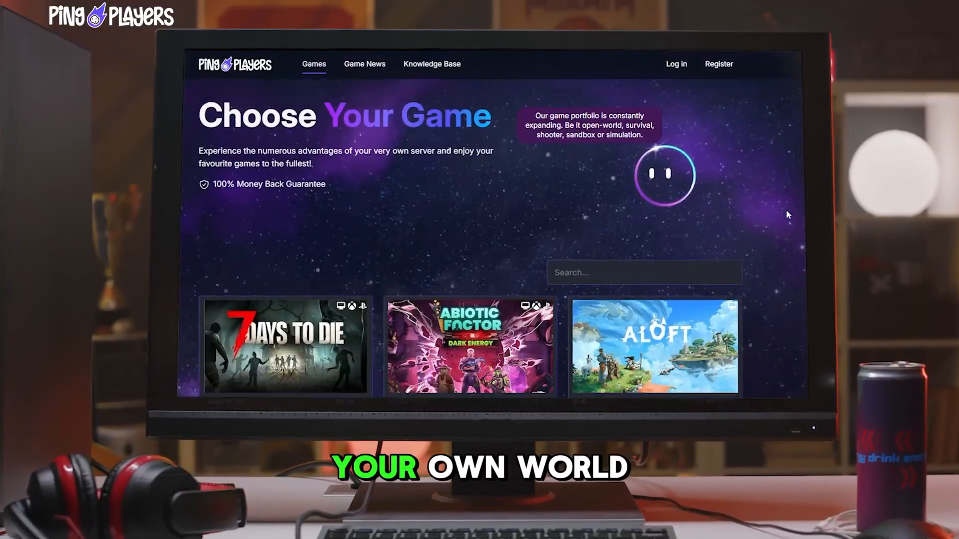
pyautogui.scroll(-3)
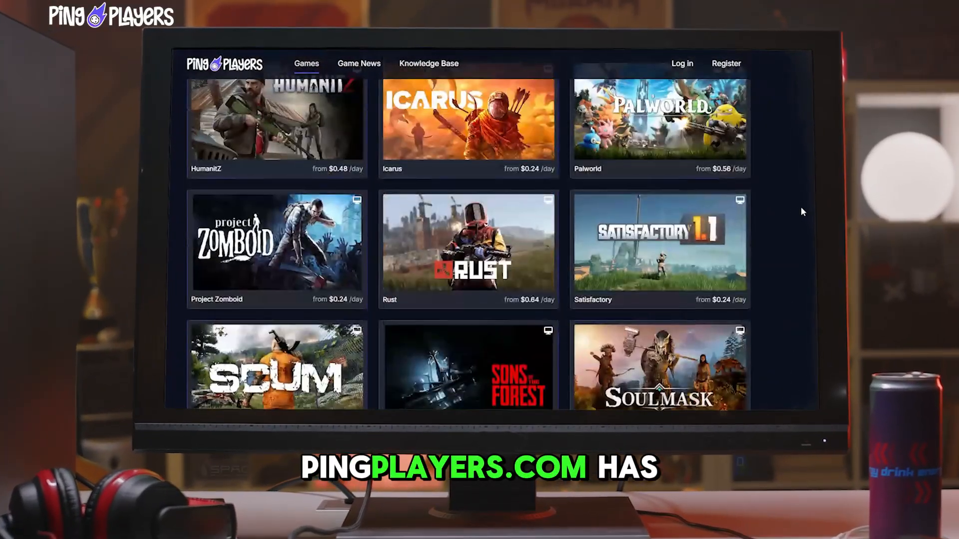